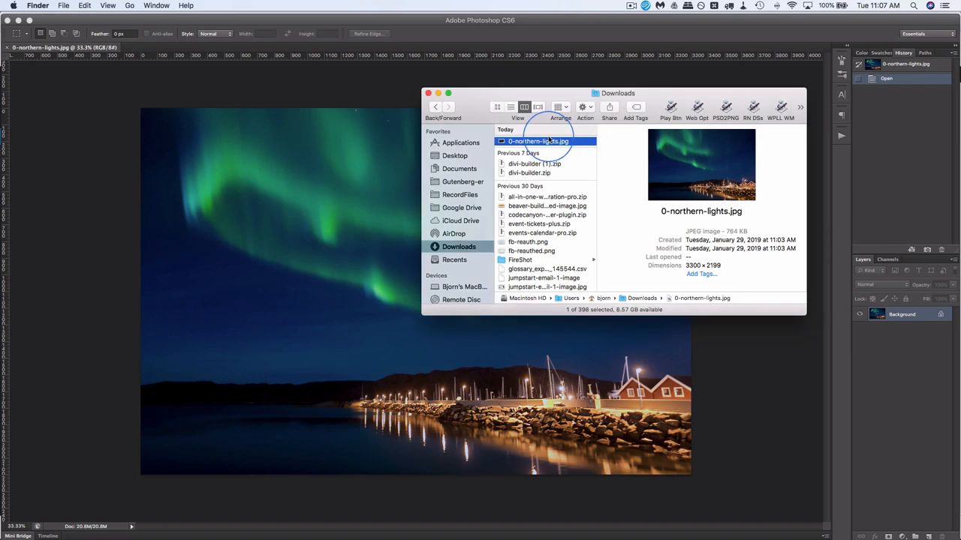
mouse_move(705, 188)
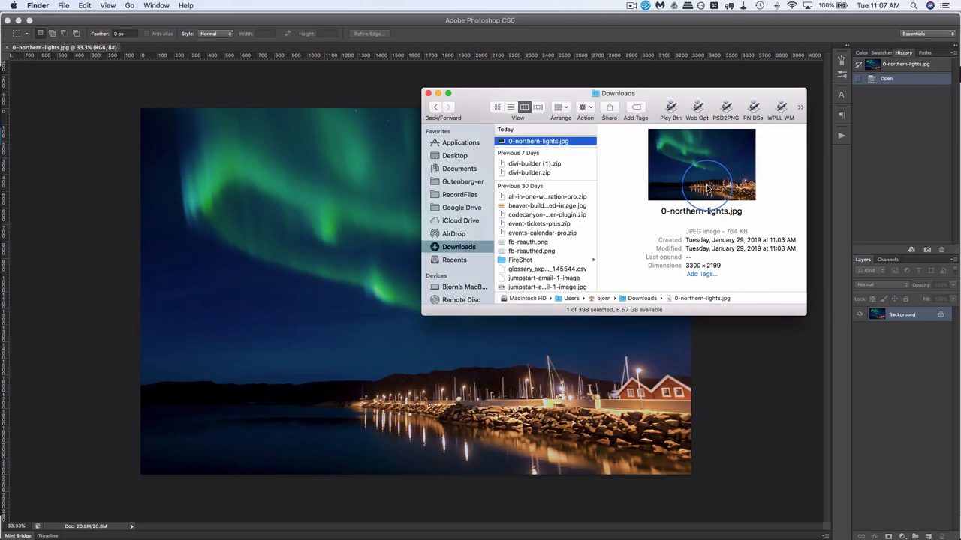
mouse_move(738, 231)
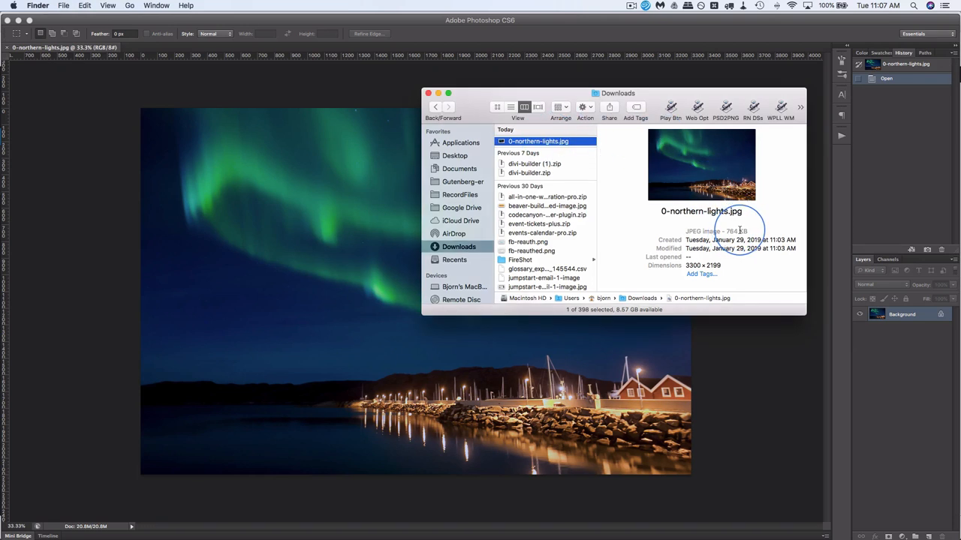
mouse_move(683, 264)
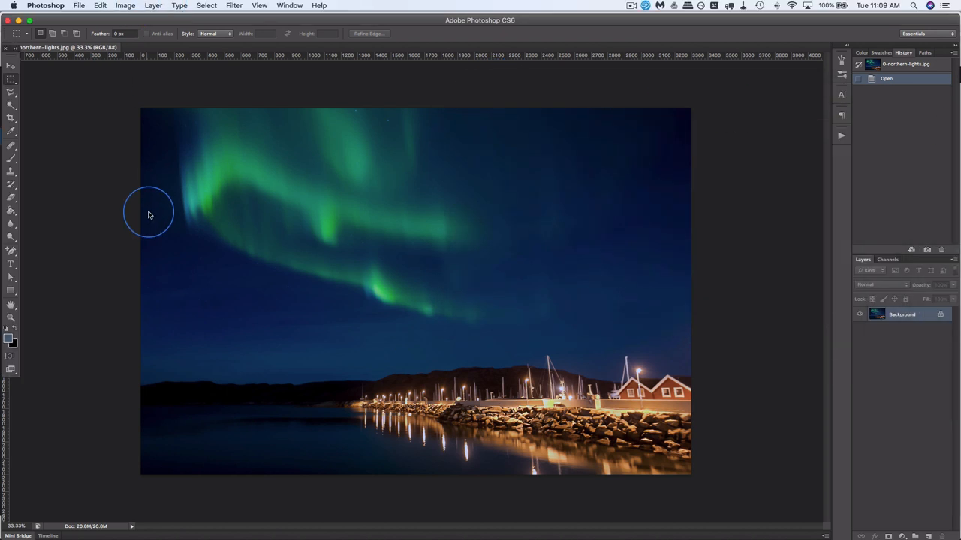
Step: Set the image resolution to 72 ppi, making the photo 792 × 528 pixels
left_click(127, 6)
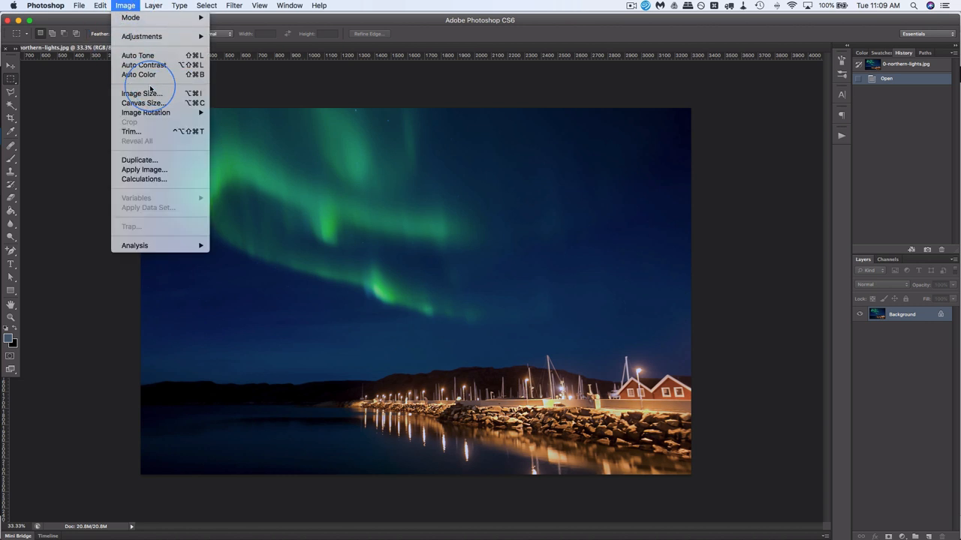
left_click(141, 93)
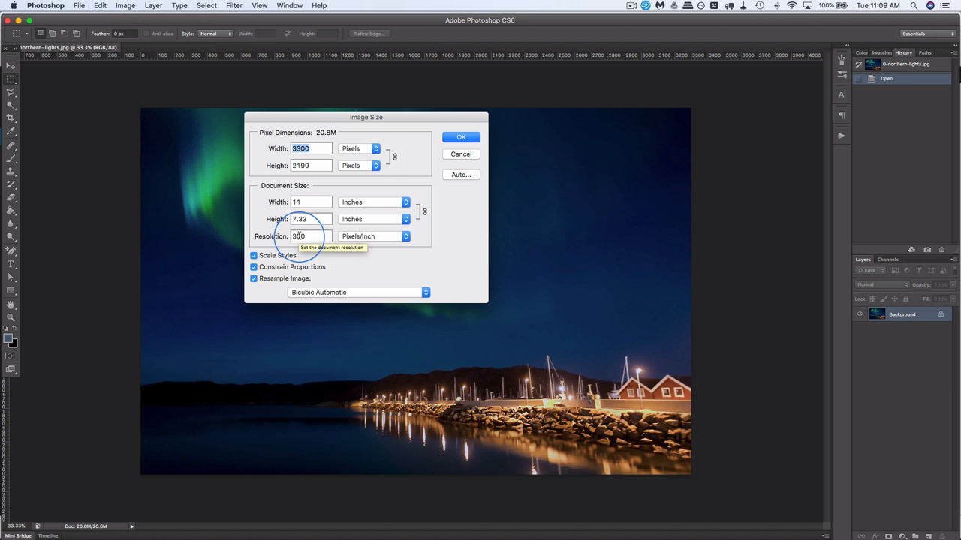
left_click(308, 236)
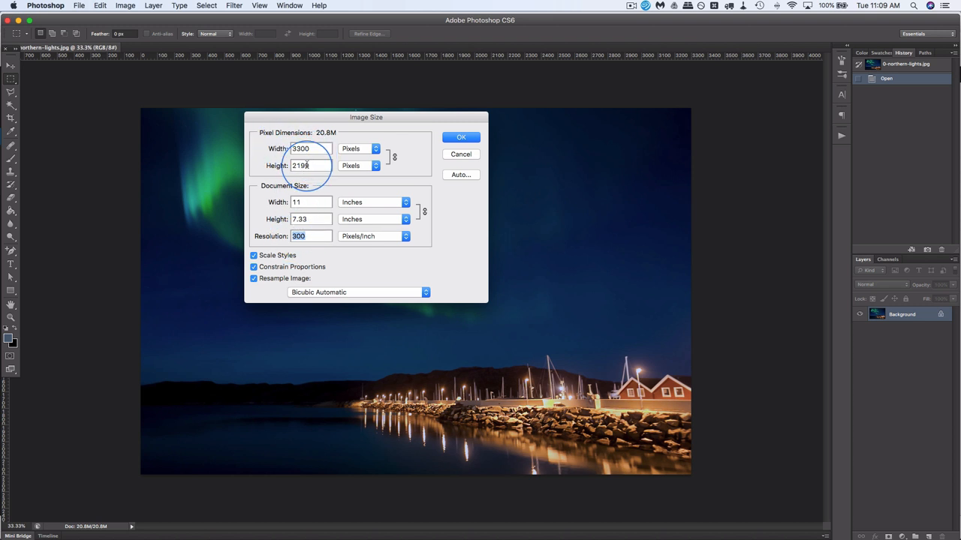
type("72")
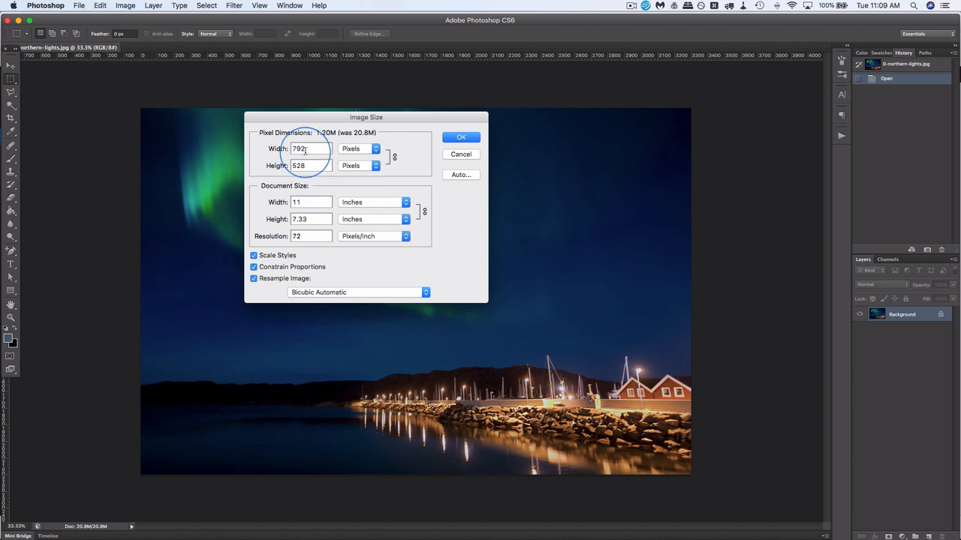
mouse_move(342, 201)
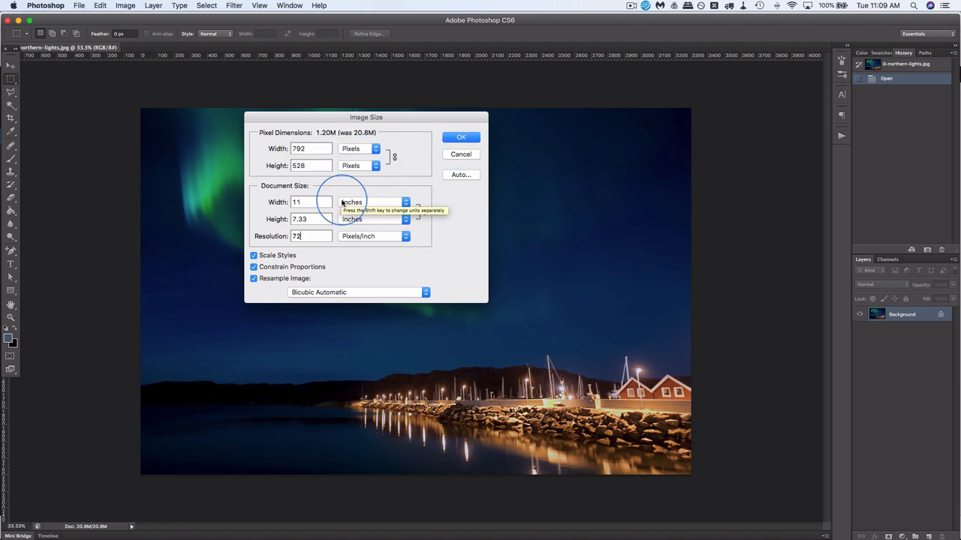
left_click(461, 136)
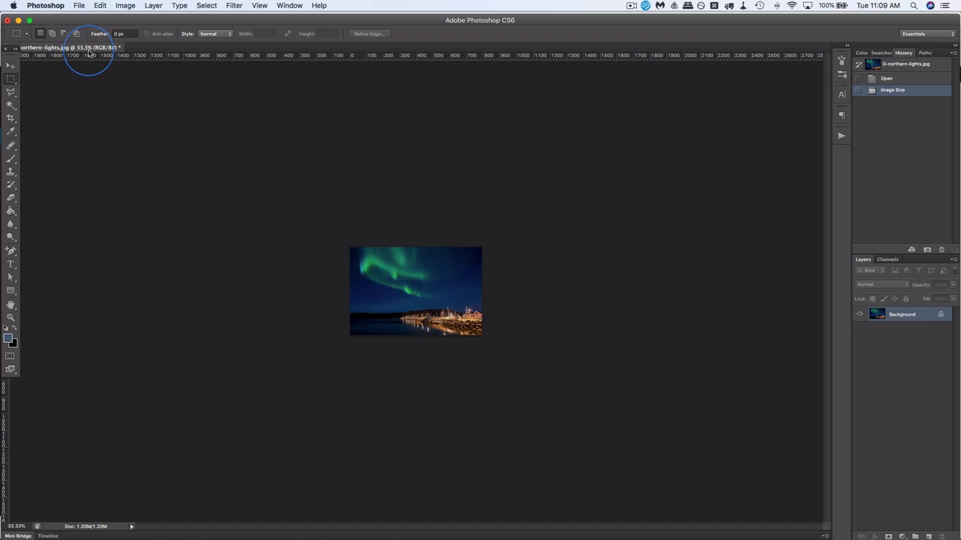
mouse_move(81, 52)
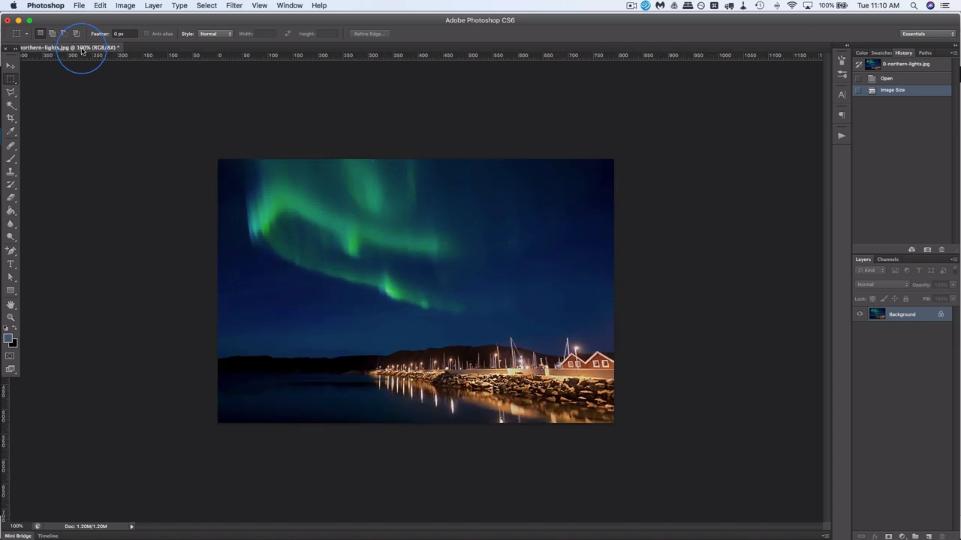
mouse_move(461, 231)
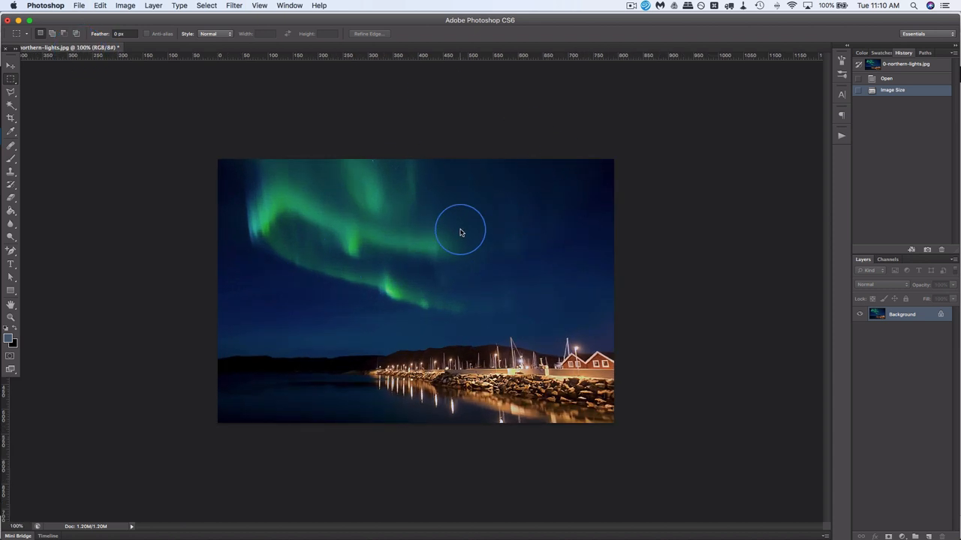
Step: Bring up the File menu to reach Save for Web
left_click(78, 6)
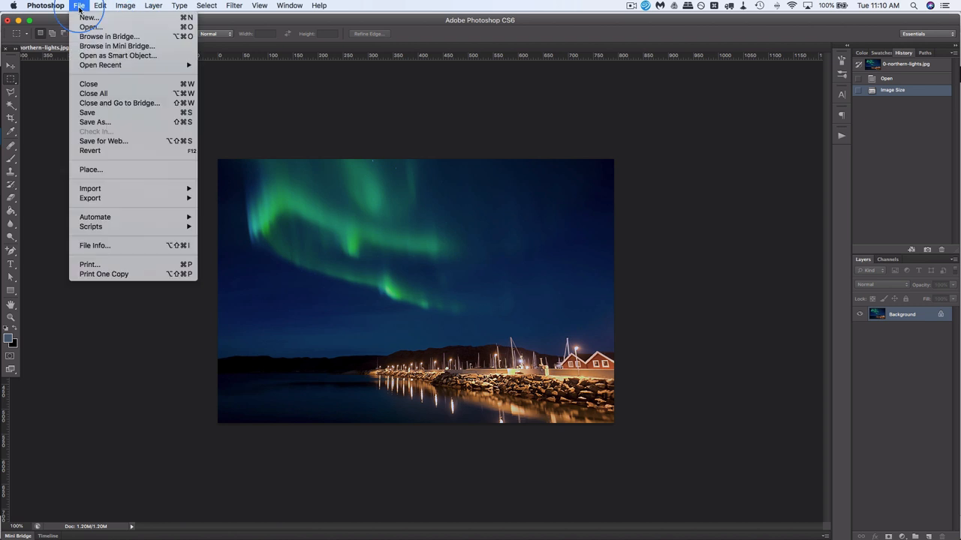
mouse_move(90, 27)
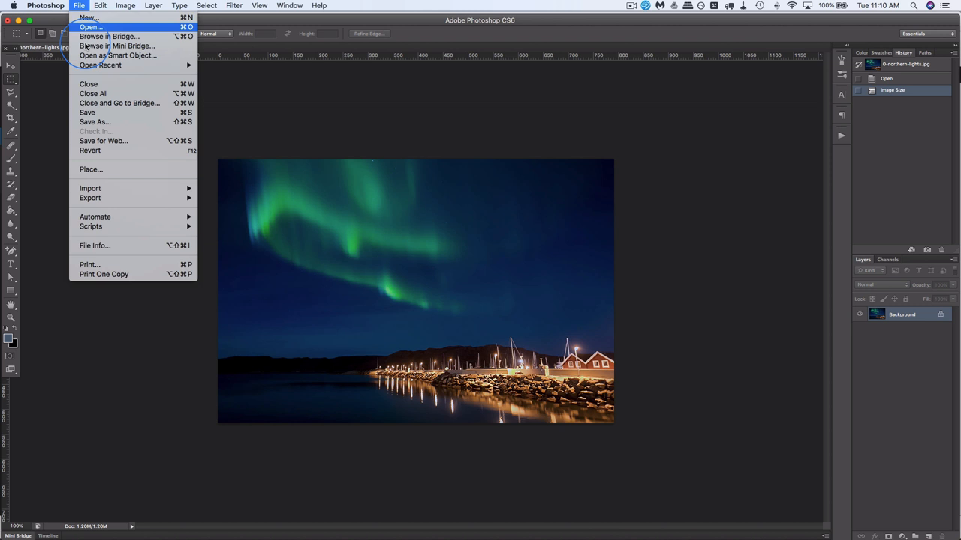
mouse_move(94, 122)
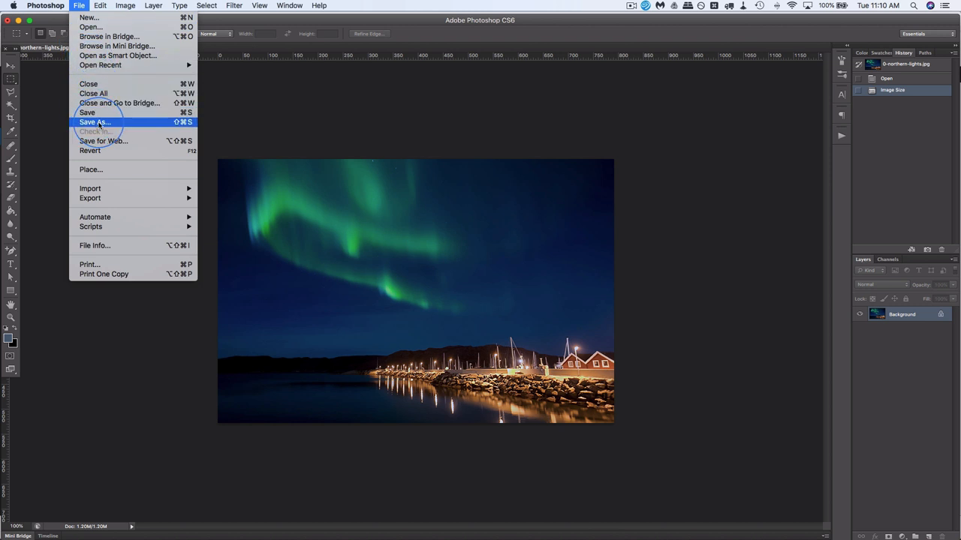
mouse_move(138, 141)
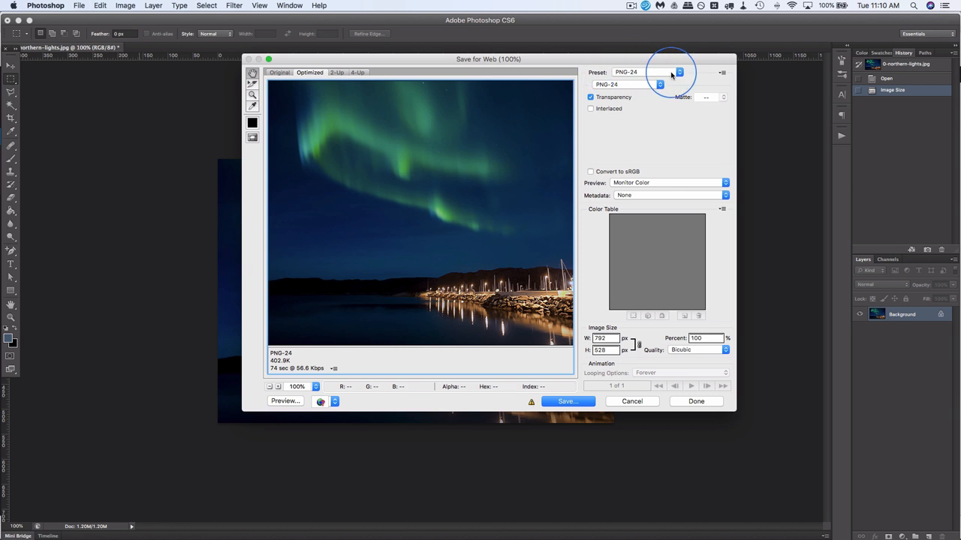
Step: Switch the export preset from PNG-24 to JPEG, comparing Medium (quality 30) against High
left_click(678, 72)
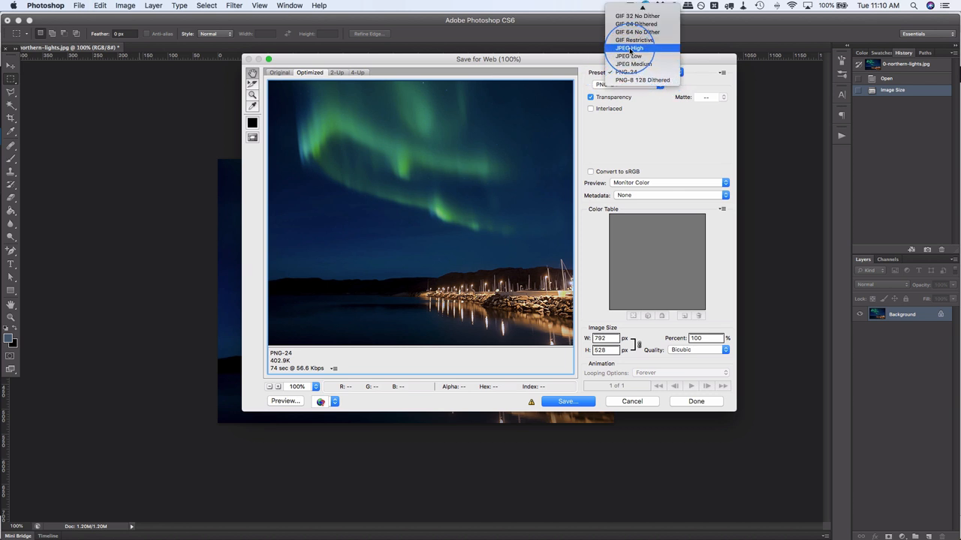
left_click(629, 48)
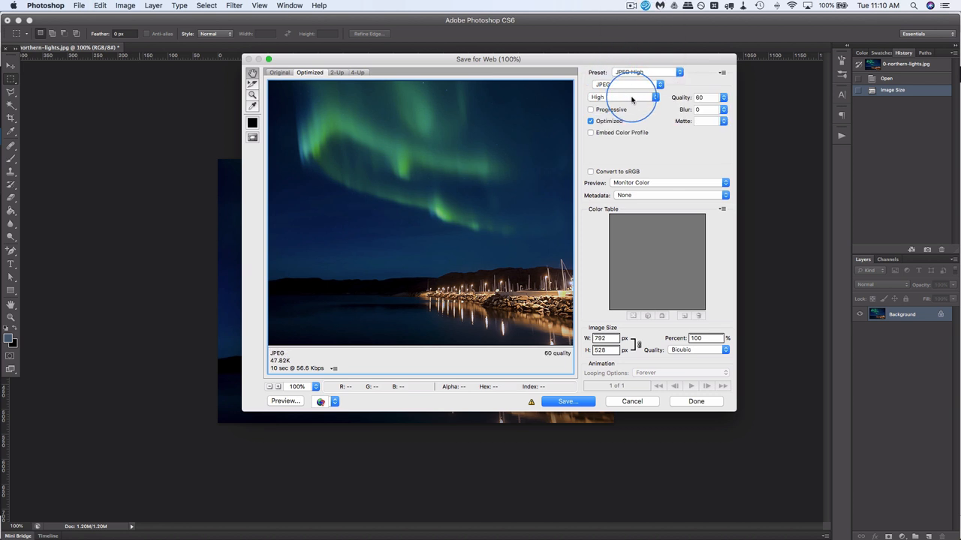
left_click(623, 96)
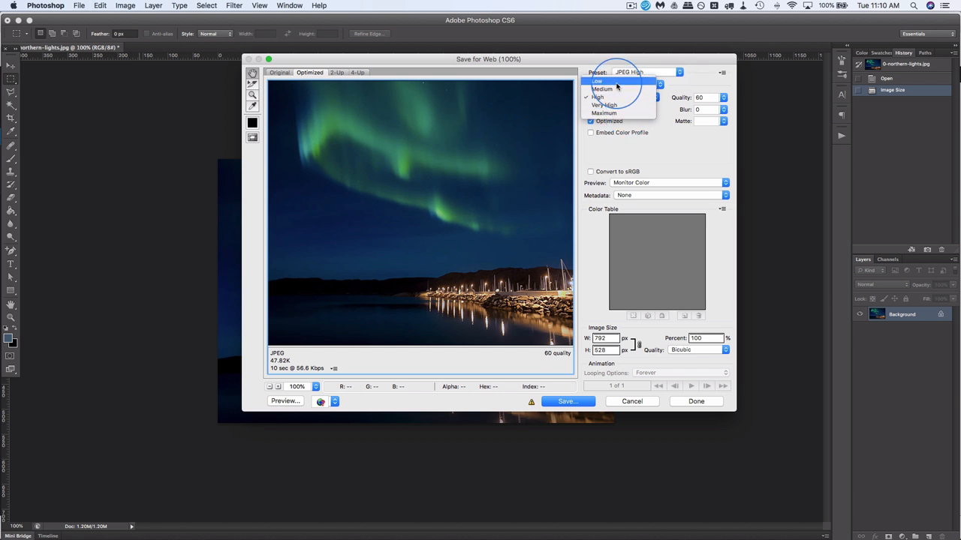
left_click(602, 88)
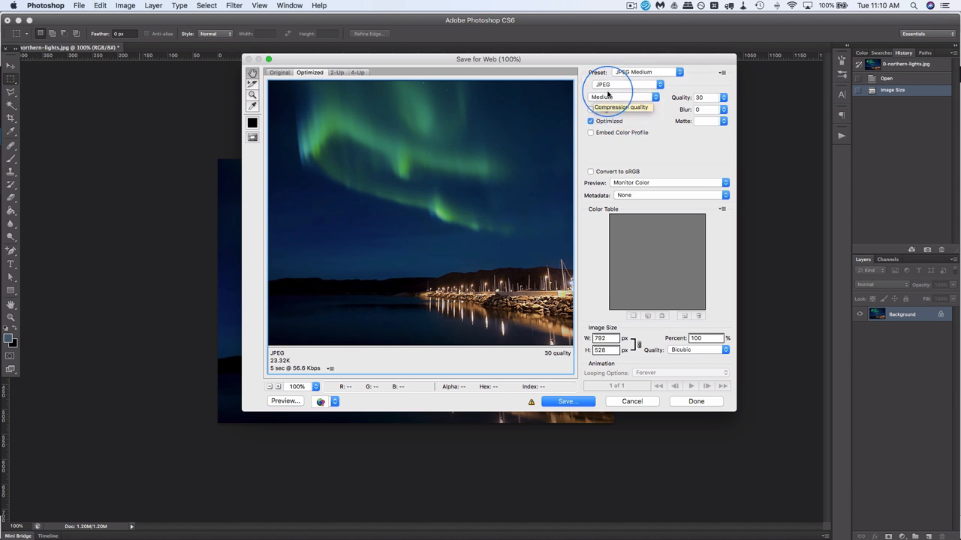
mouse_move(464, 276)
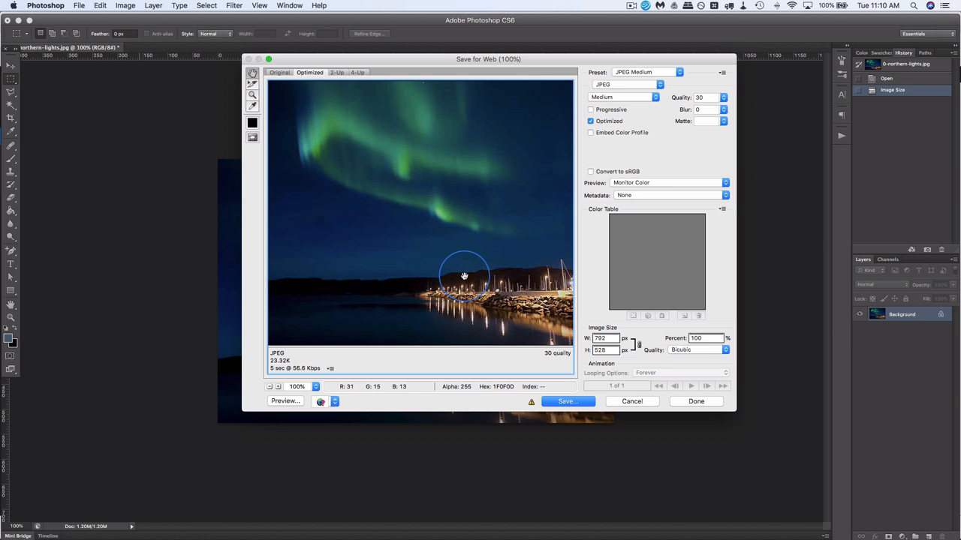
mouse_move(516, 222)
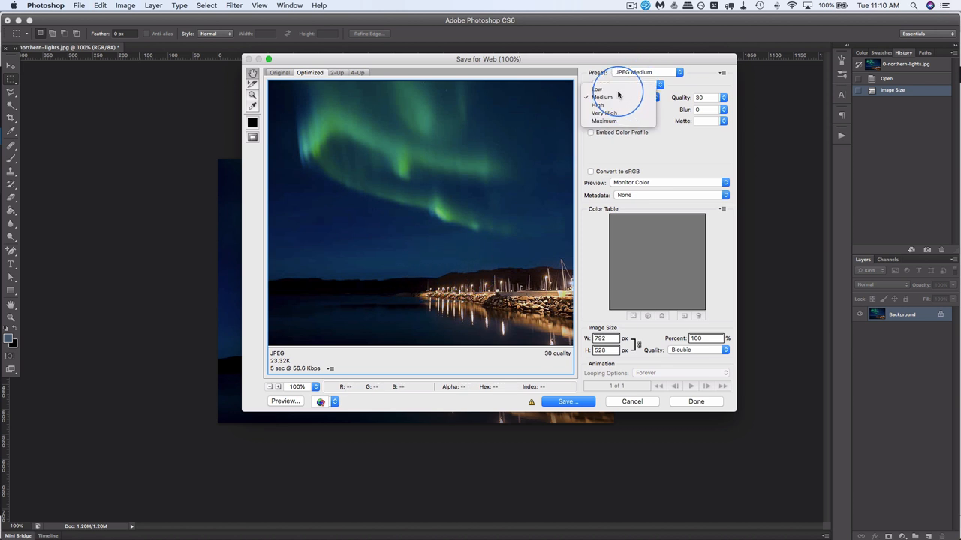
left_click(597, 88)
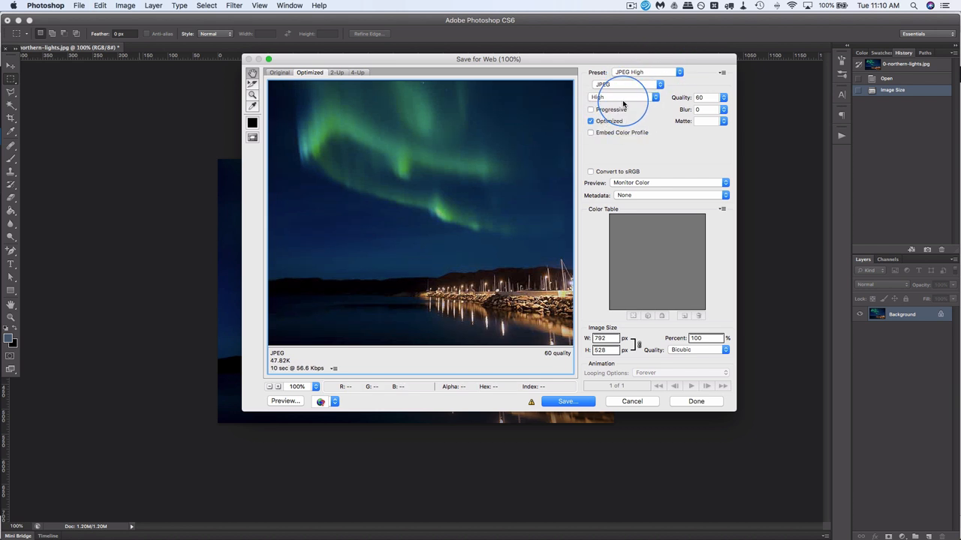
left_click(623, 96)
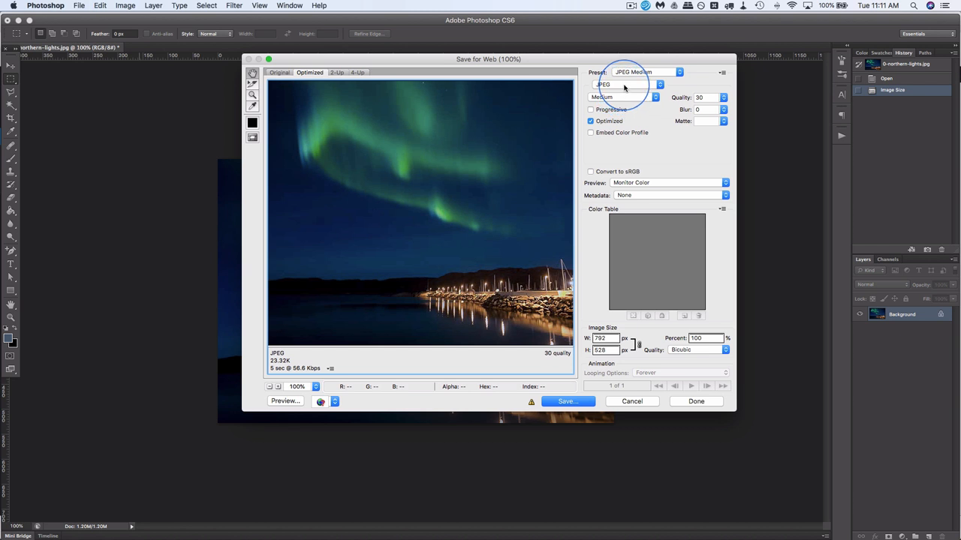
Step: Compare Maximum and Medium, then settle on JPEG High at quality 60
left_click(628, 84)
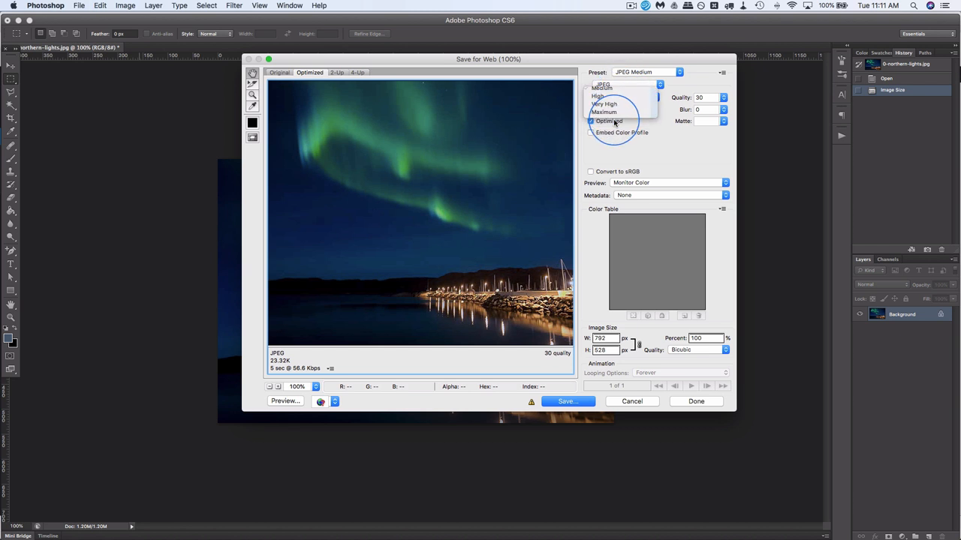
left_click(603, 111)
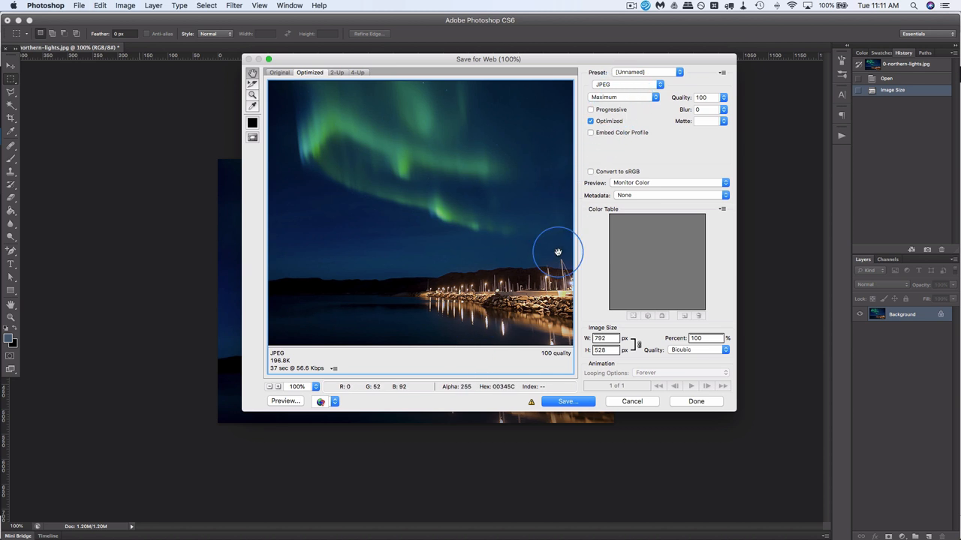
mouse_move(516, 332)
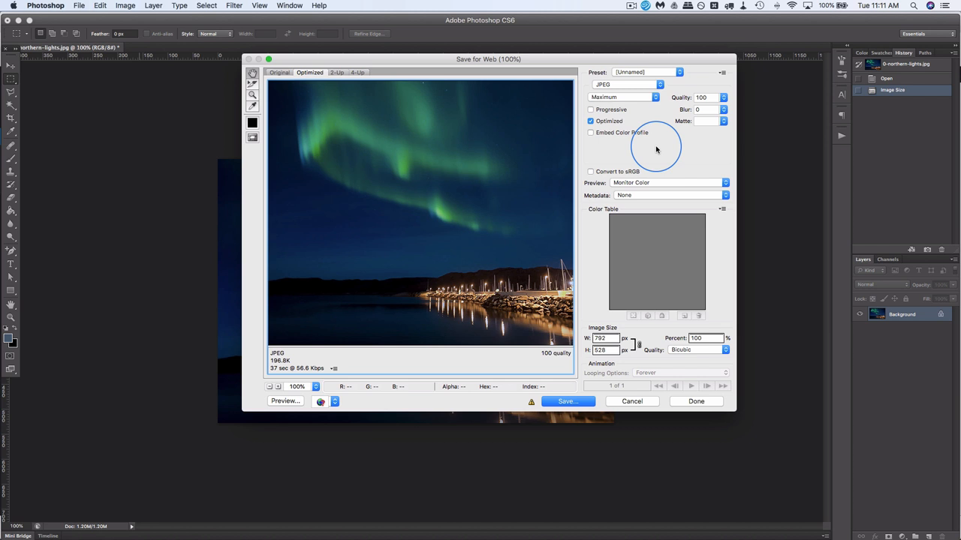
left_click(628, 96)
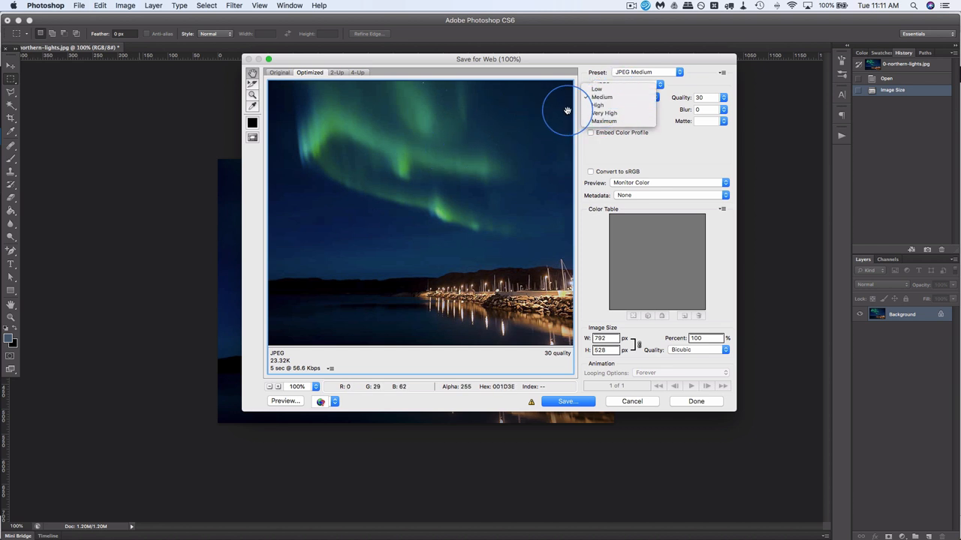
left_click(598, 106)
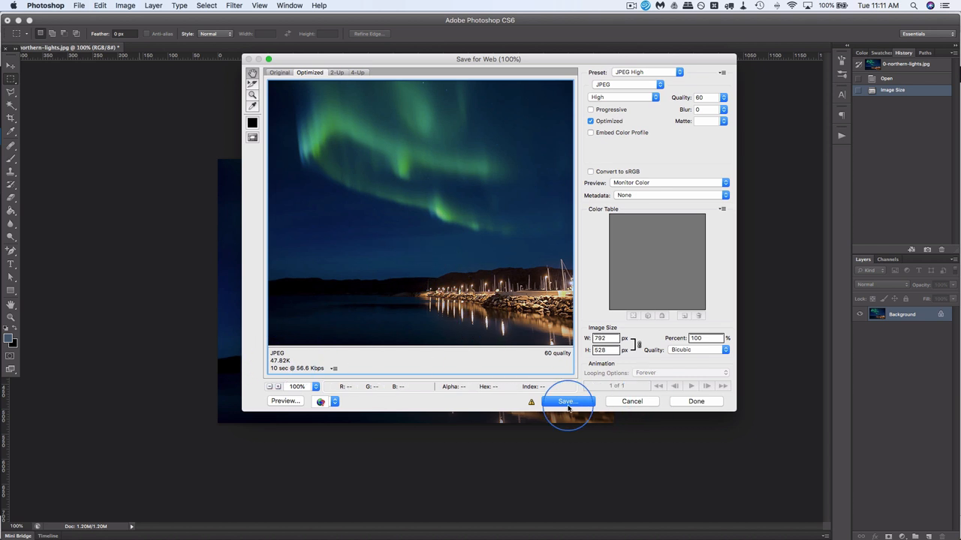
Step: Save the optimized JPEG as 0-northern-lights-compressed.jpg in Downloads
left_click(566, 401)
type("0-northern-lights-compressed.jpg")
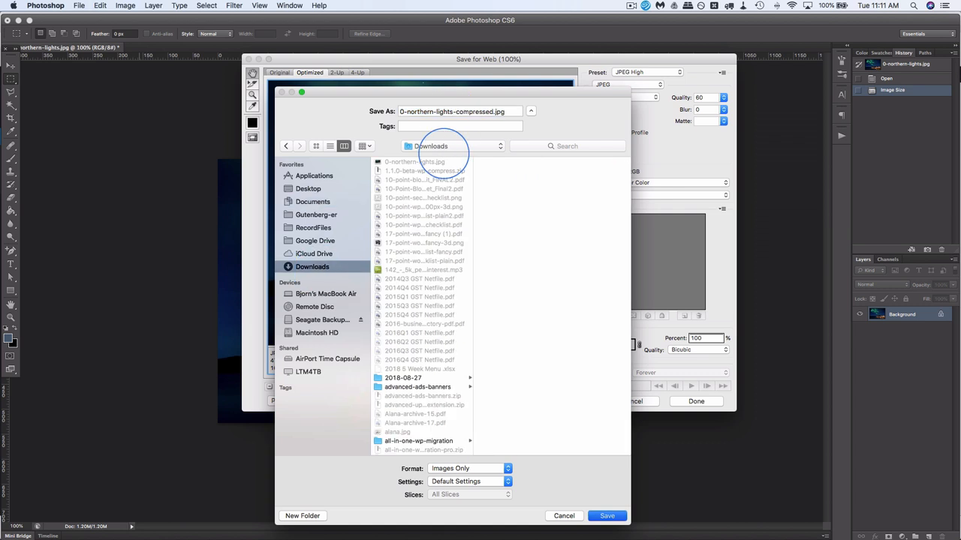
left_click(607, 517)
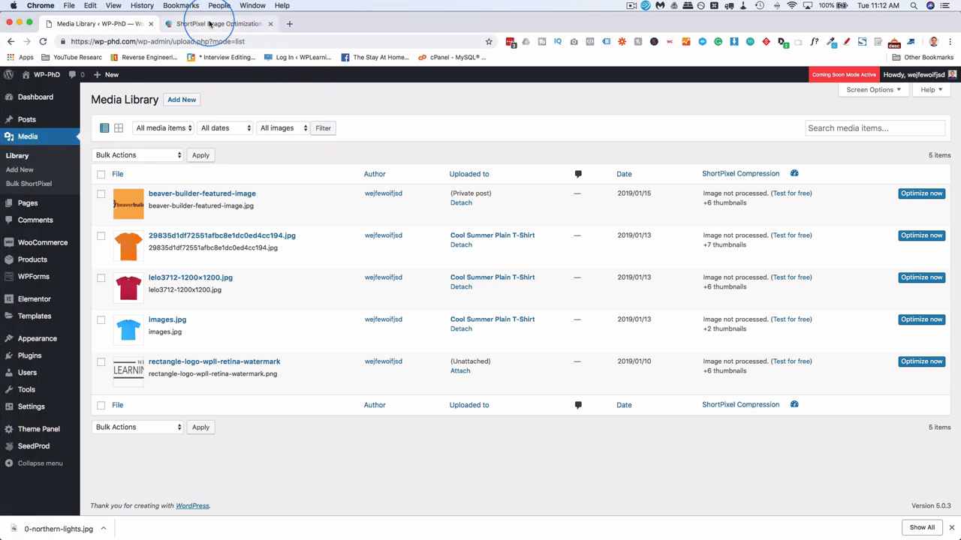
mouse_move(243, 30)
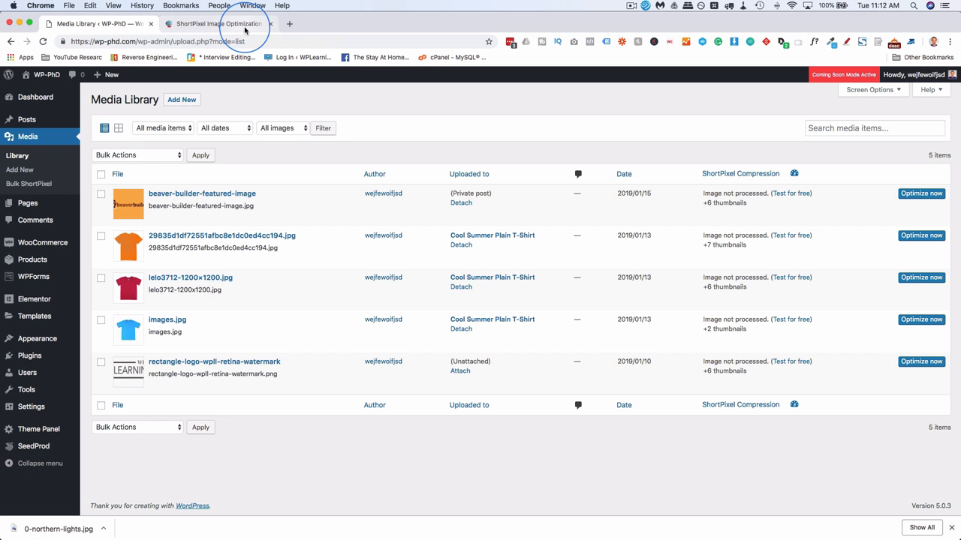
left_click(218, 24)
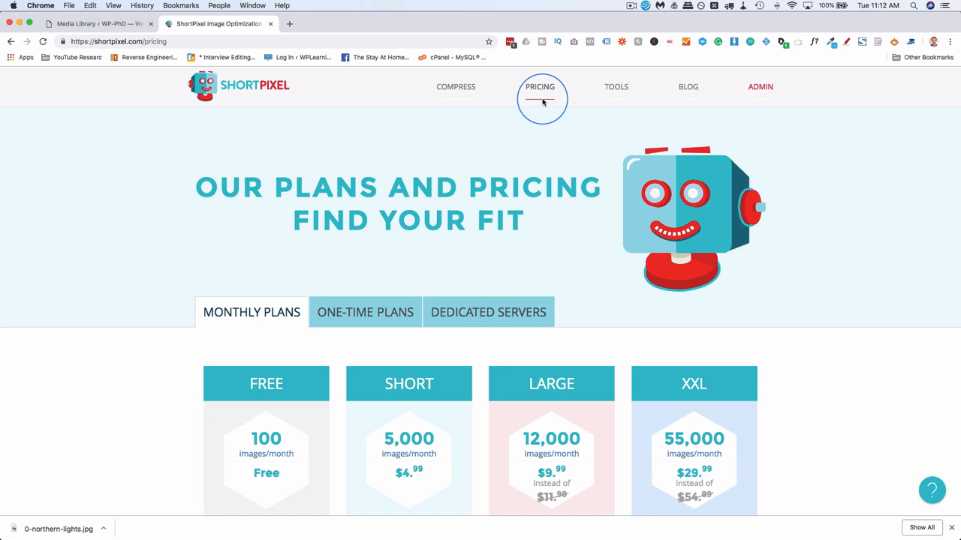
scroll("down", 3)
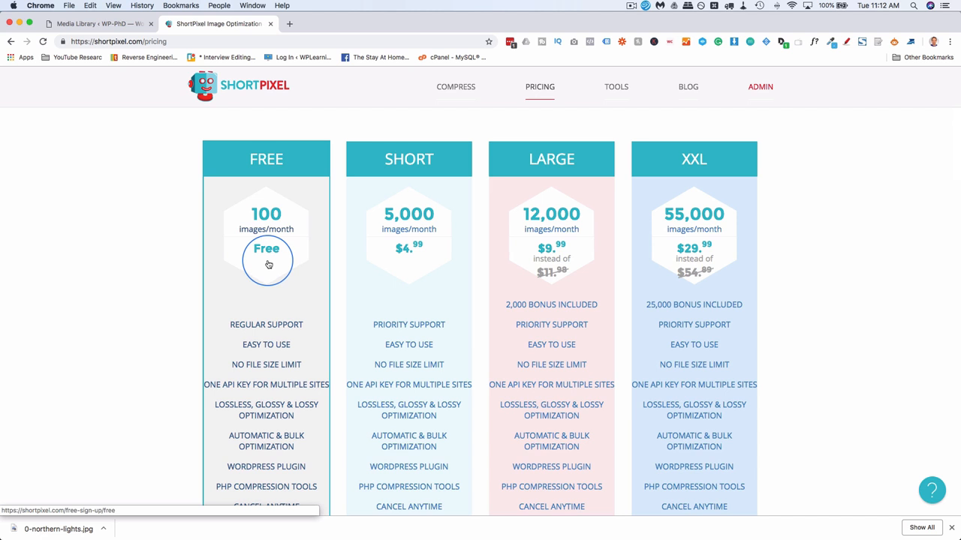
mouse_move(283, 238)
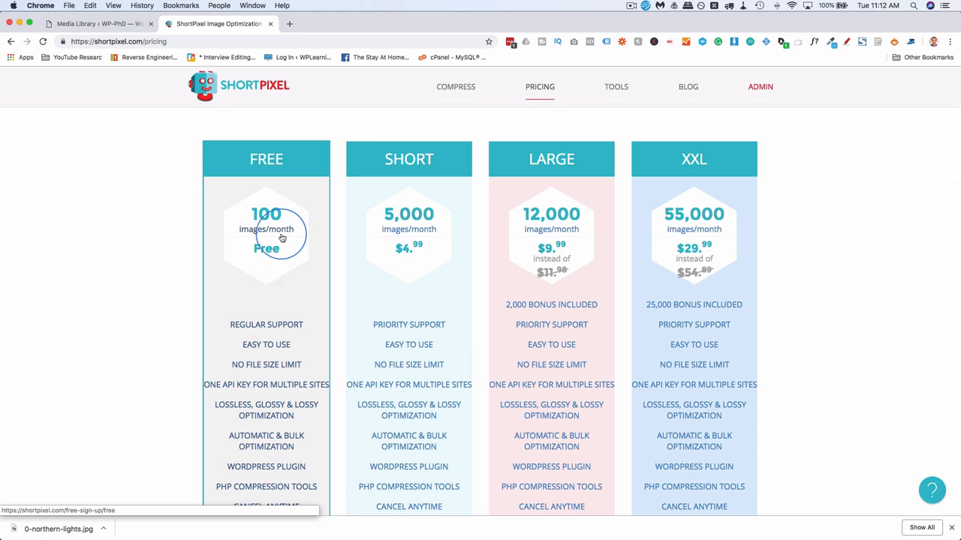
mouse_move(280, 253)
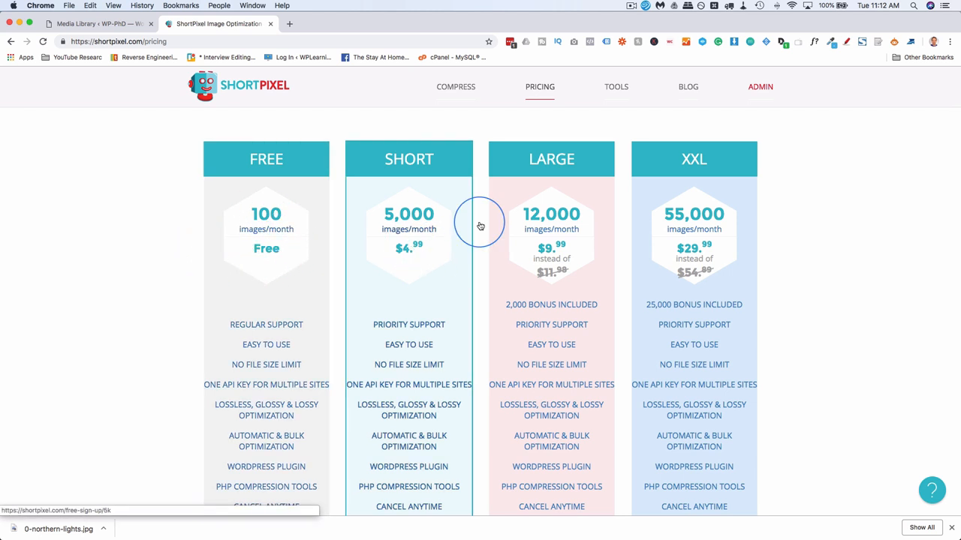
mouse_move(342, 290)
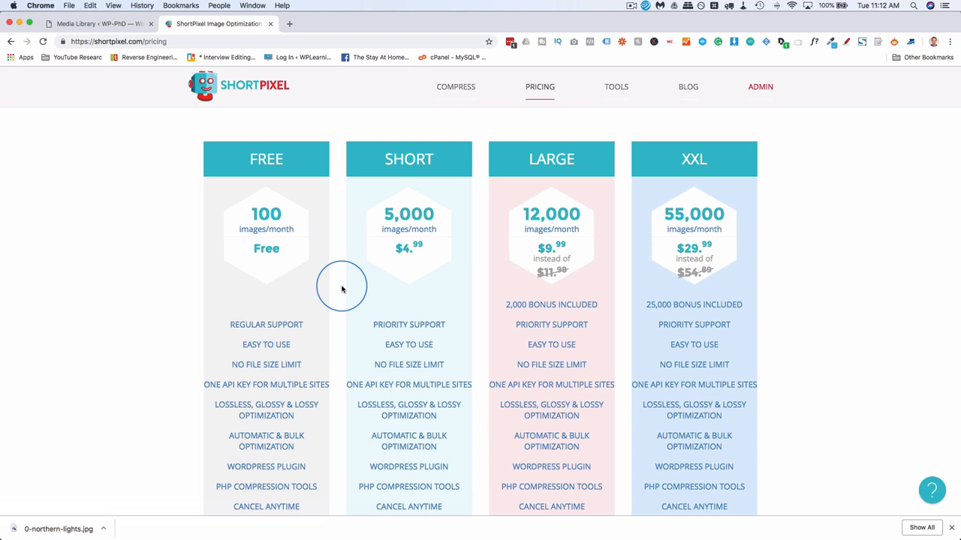
mouse_move(343, 240)
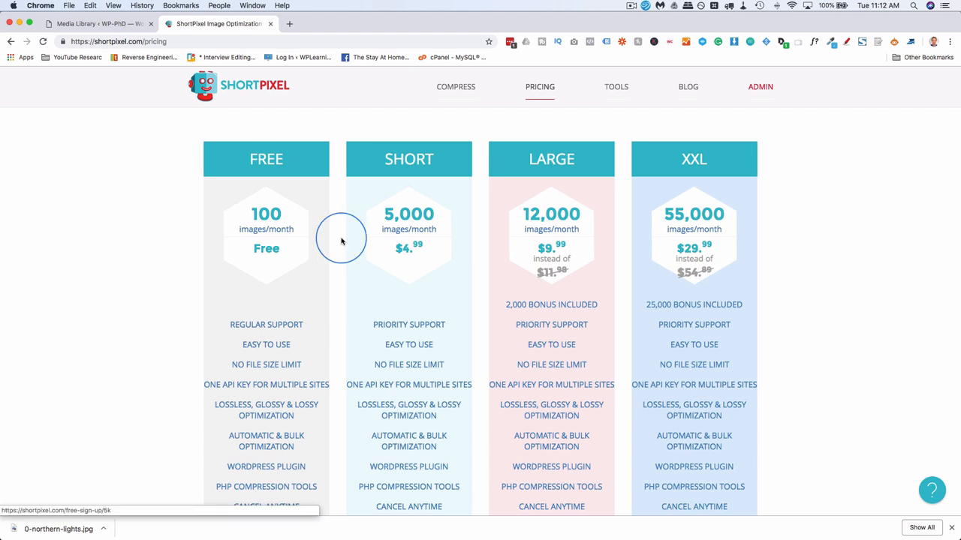
mouse_move(418, 225)
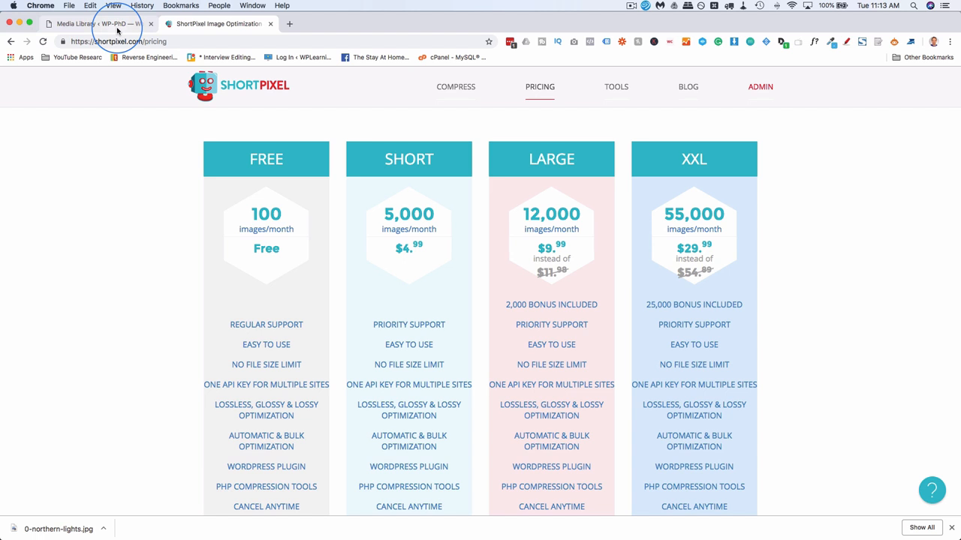
left_click(93, 24)
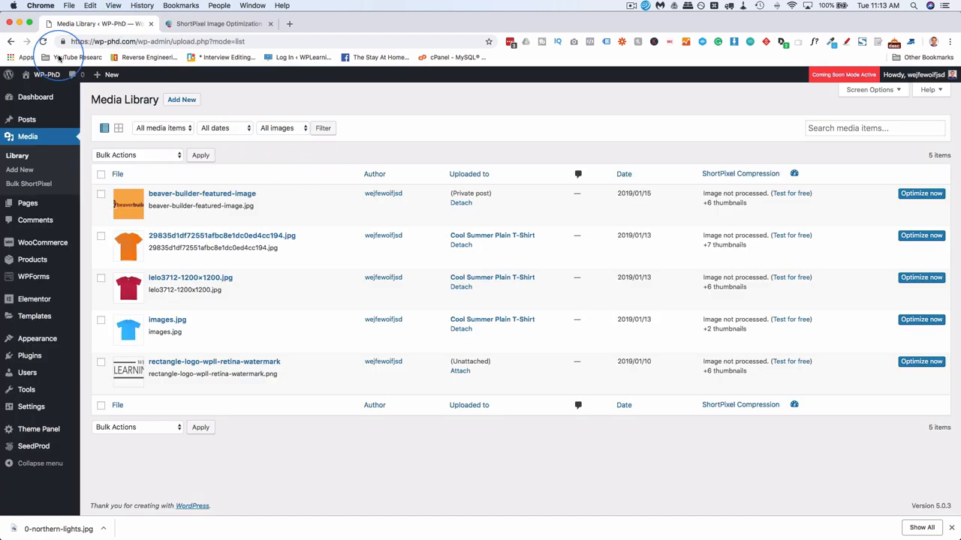
Step: Add both northern-lights JPGs via Add New, then return to the Media Library list
left_click(182, 99)
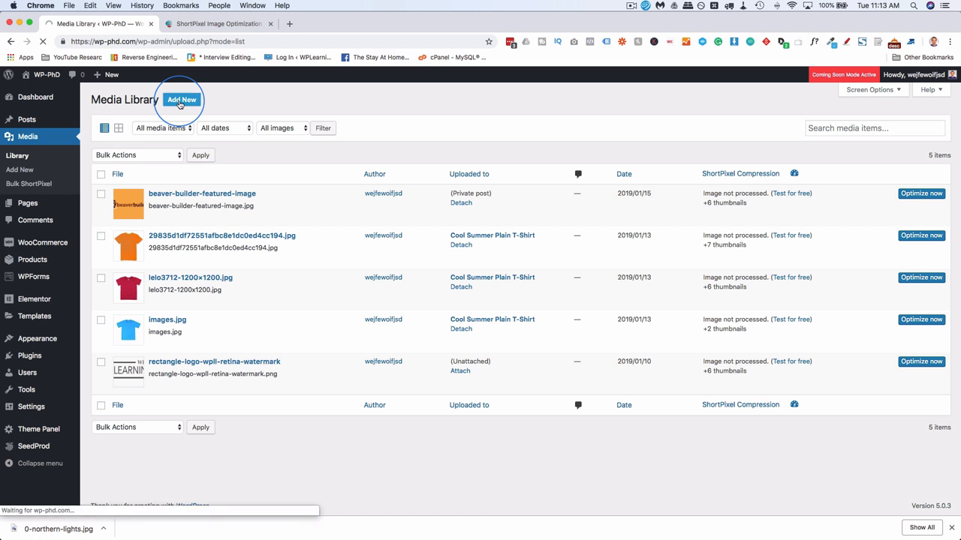
left_click(182, 99)
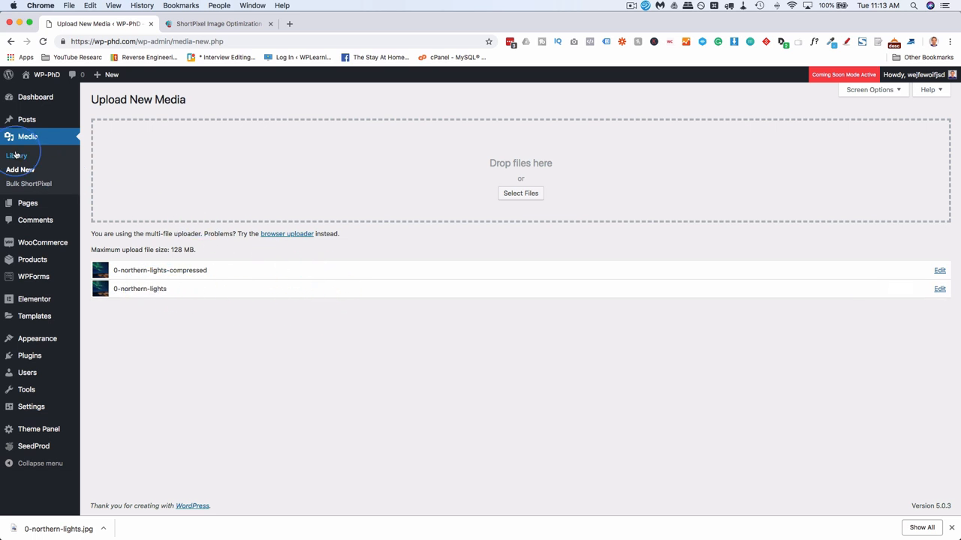
left_click(16, 155)
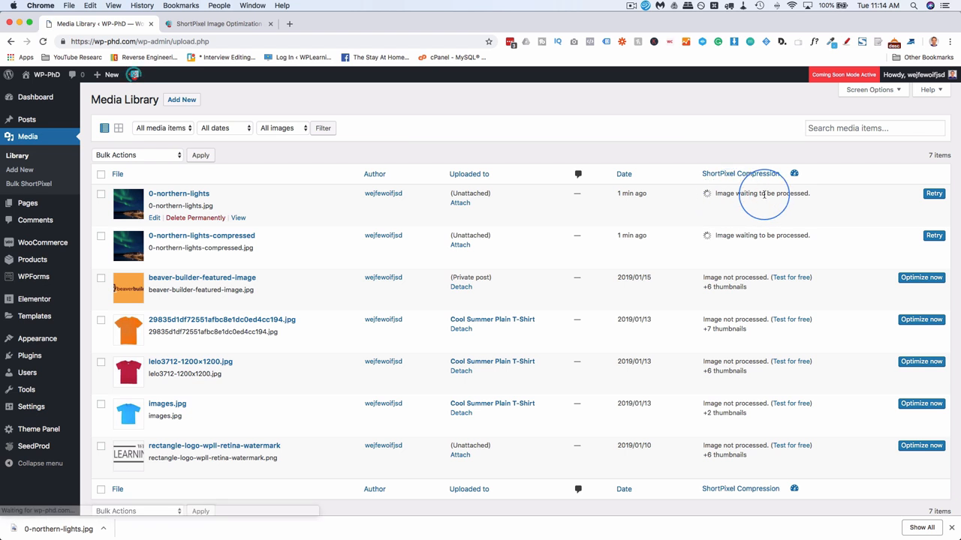
mouse_move(237, 207)
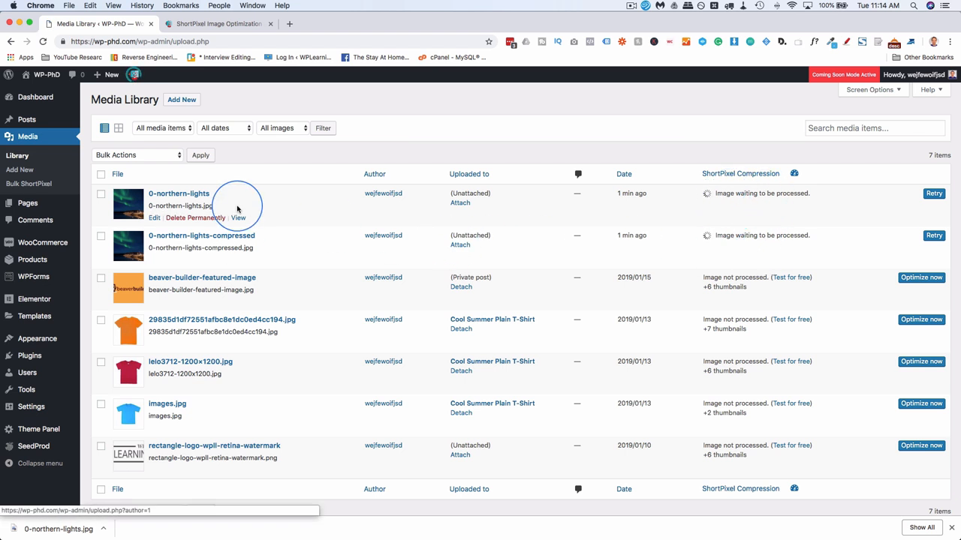
mouse_move(291, 267)
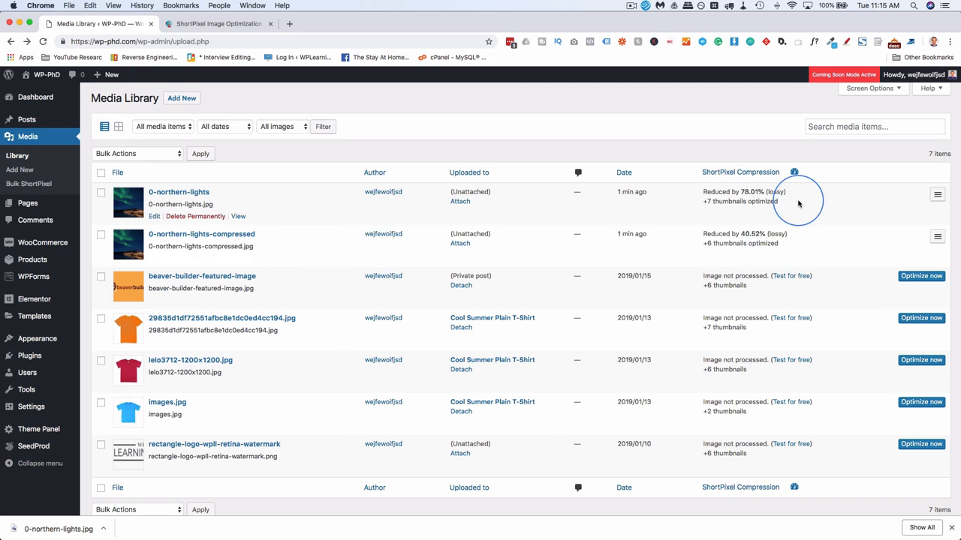
mouse_move(178, 192)
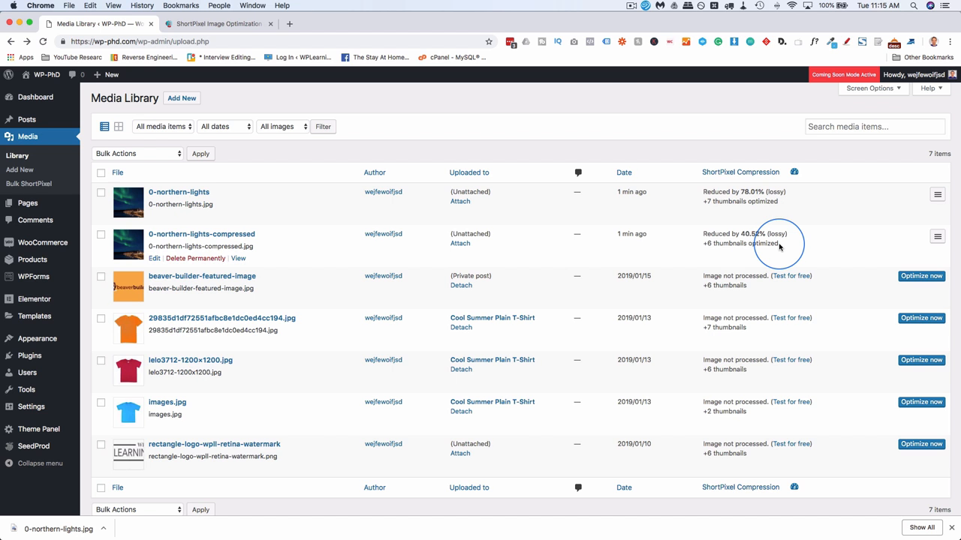
mouse_move(372, 254)
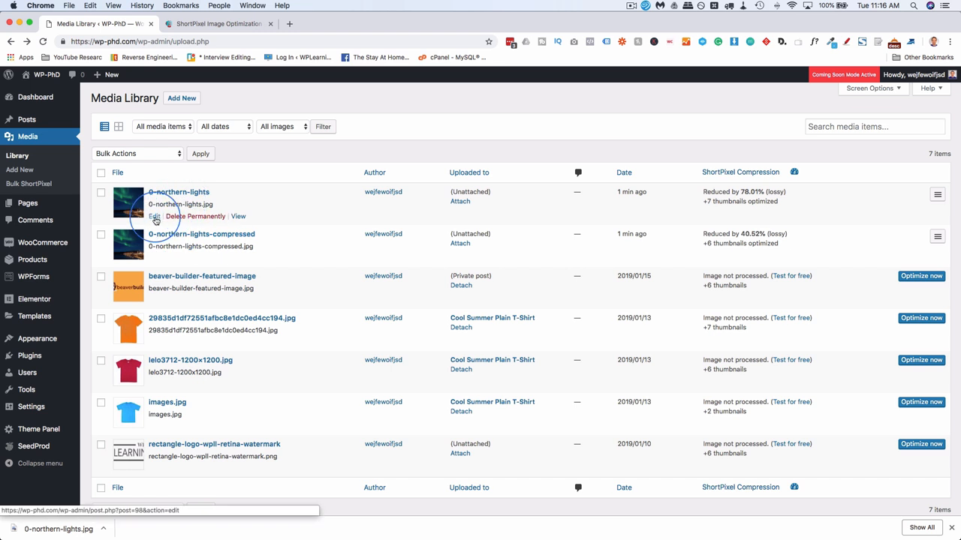
Step: Review the original upload's Edit Media page: 110 KB, 3300 × 2199, 78.01% ShortPixel reduction
left_click(154, 216)
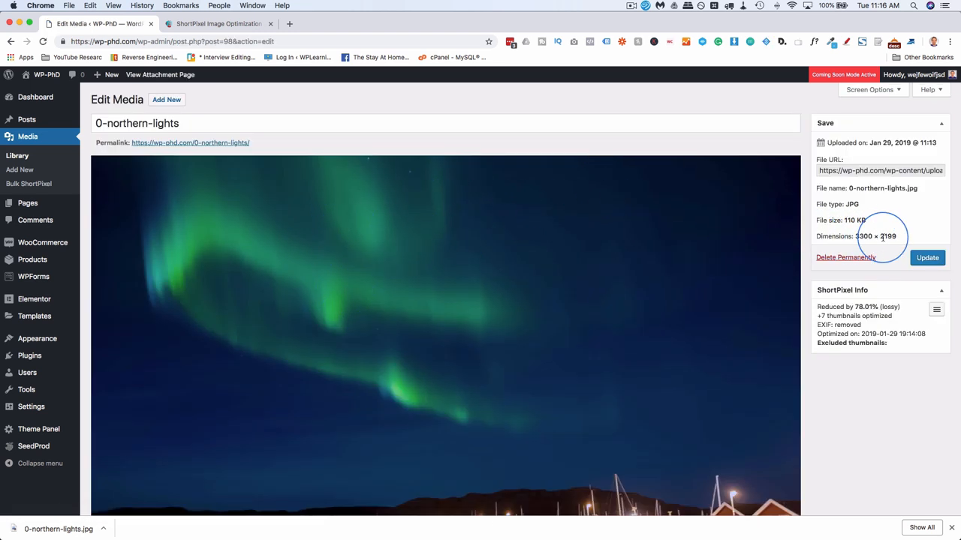
scroll("down", 3)
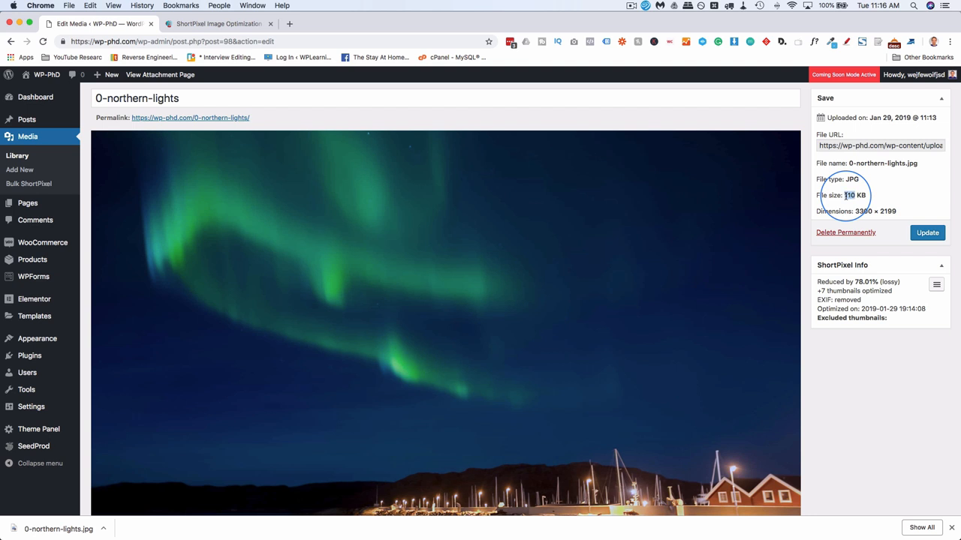
scroll("down", 3)
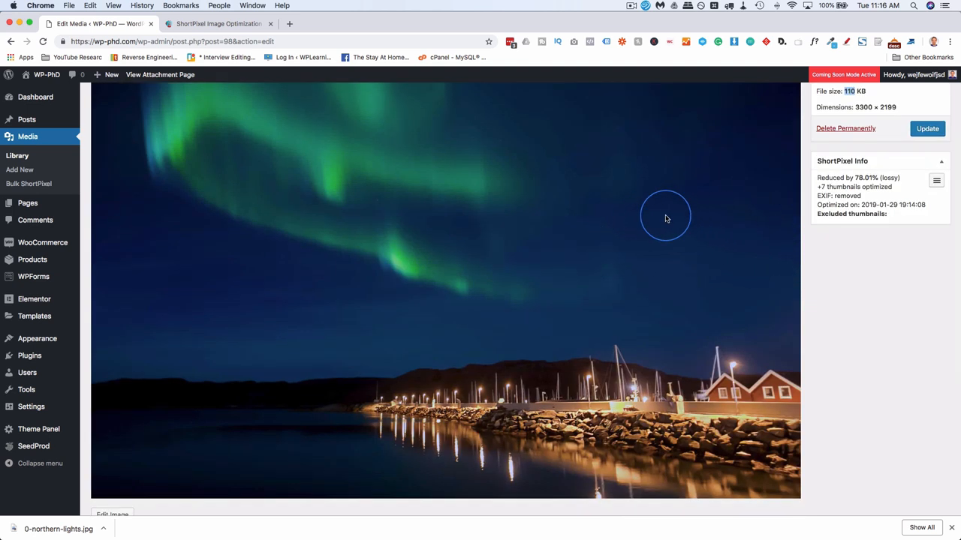
mouse_move(372, 309)
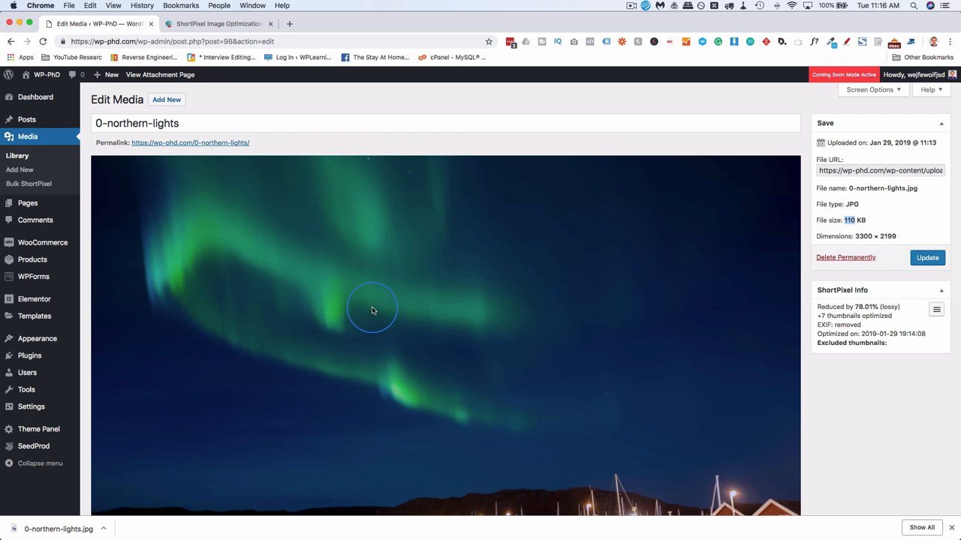
mouse_move(716, 338)
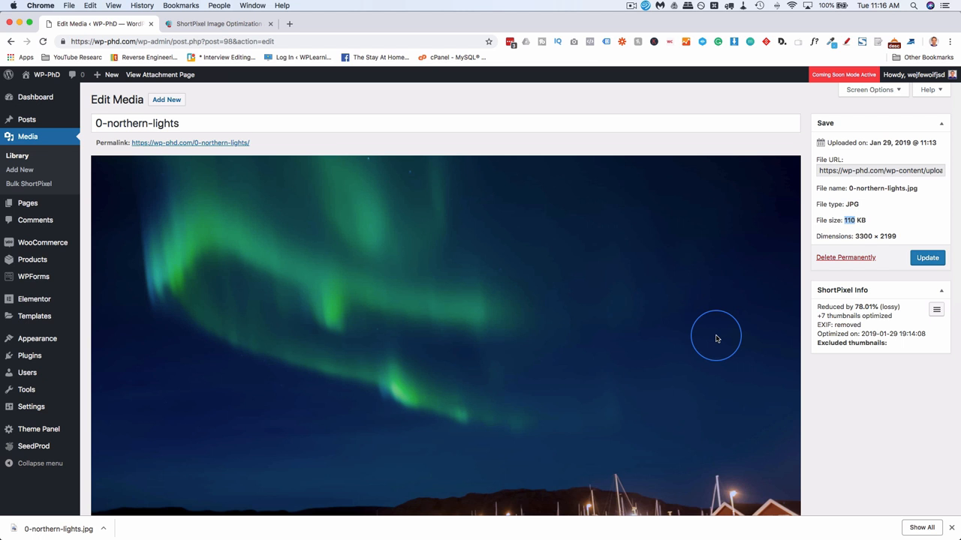
mouse_move(616, 357)
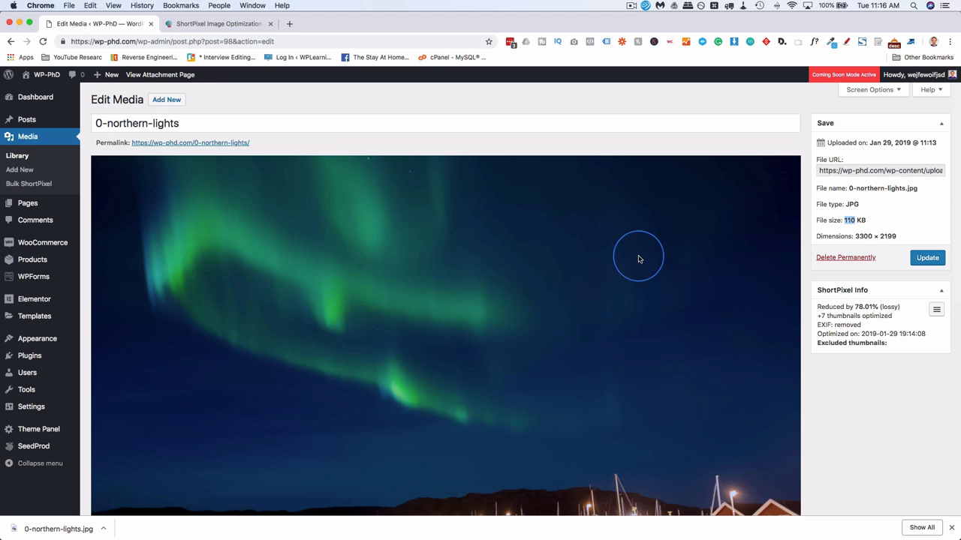
mouse_move(670, 370)
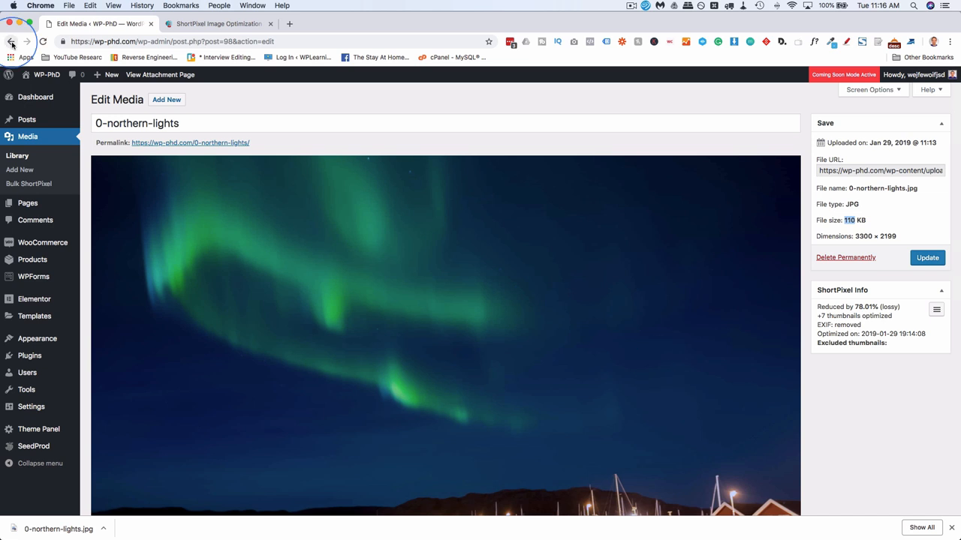
Step: Return to the library and review the compressed copy's details: 23 KB, 792 × 528, 40.52% reduction
left_click(12, 42)
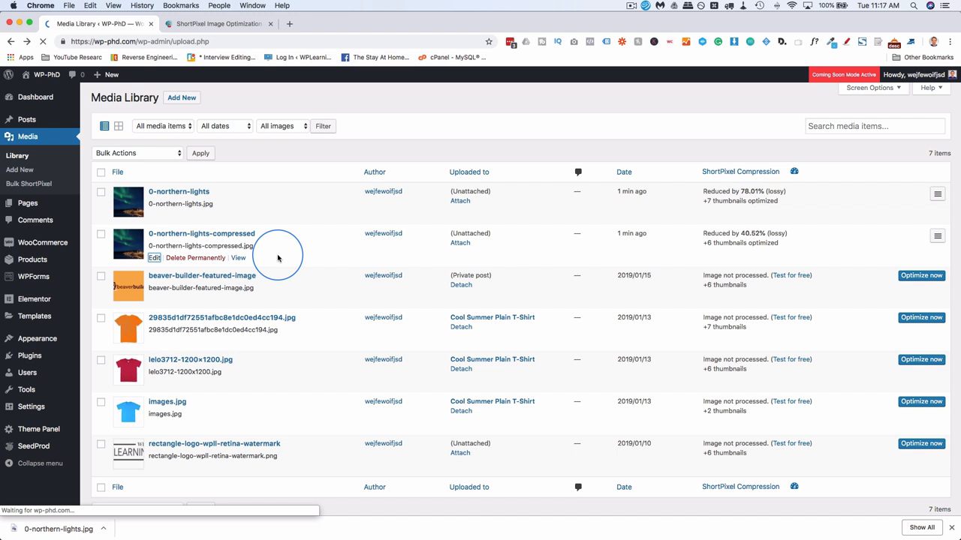
left_click(153, 259)
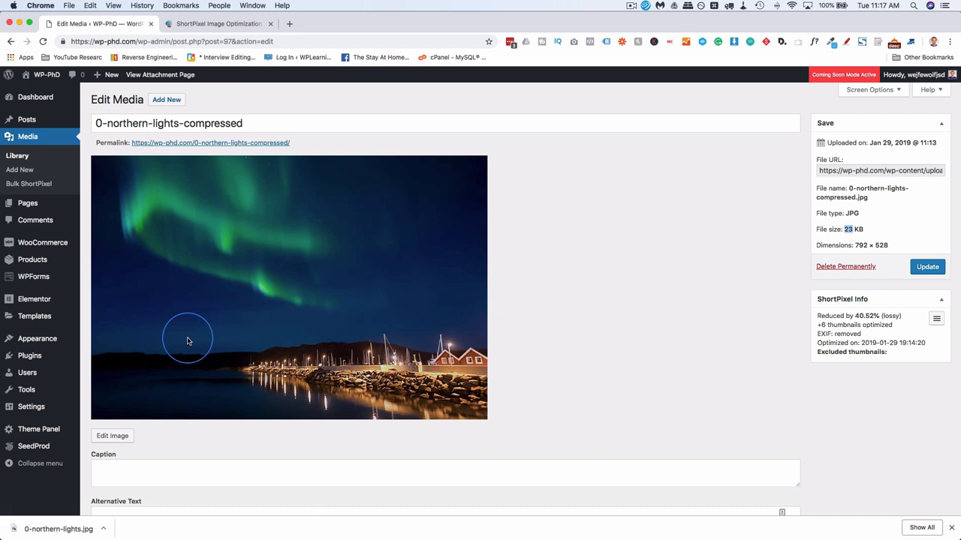
left_click(188, 339)
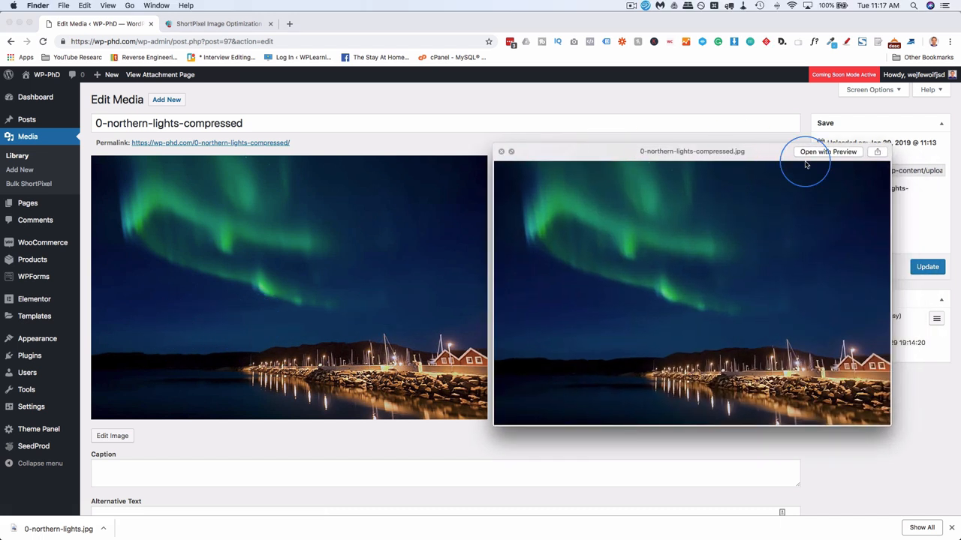
mouse_move(301, 326)
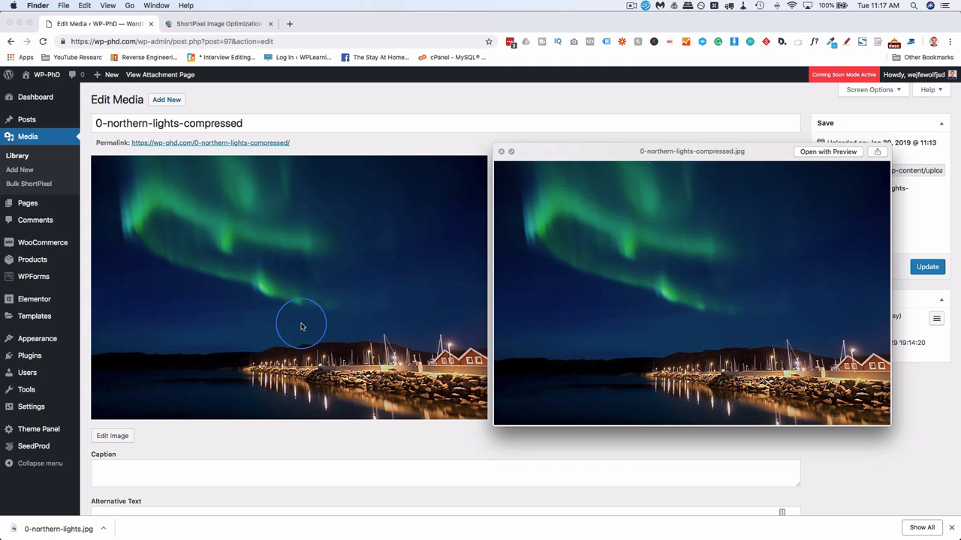
mouse_move(621, 389)
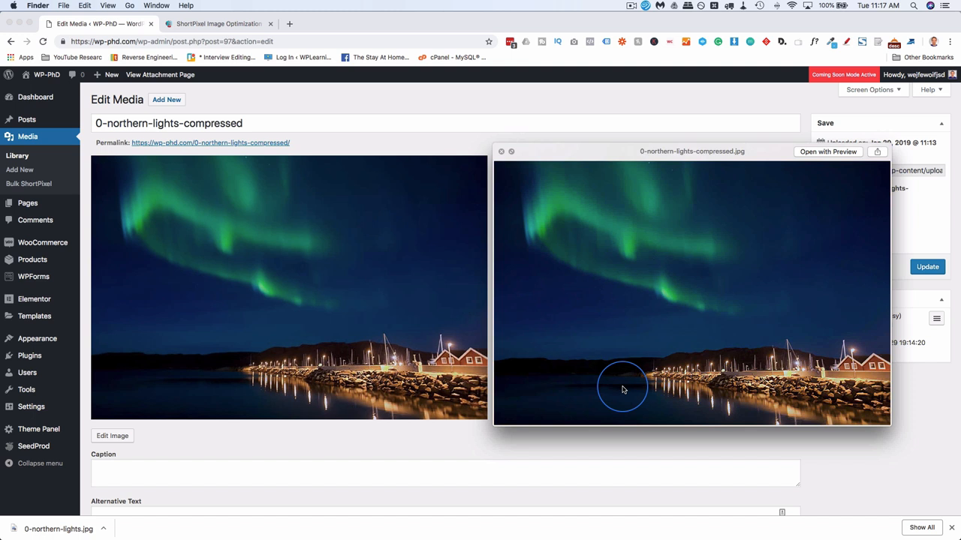
Step: Quick Look the local 0-northern-lights-compressed.jpg beside its WordPress preview
left_click(502, 150)
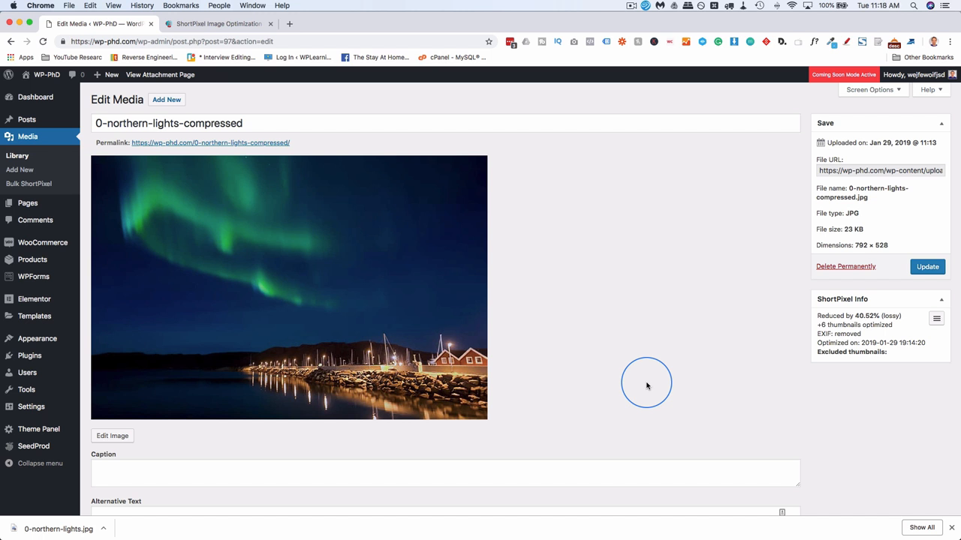
mouse_move(627, 237)
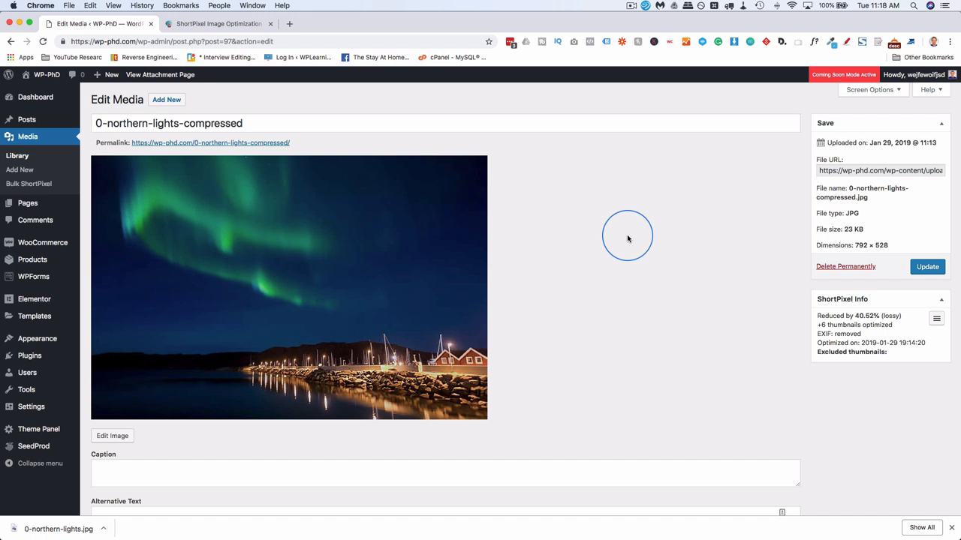
mouse_move(638, 186)
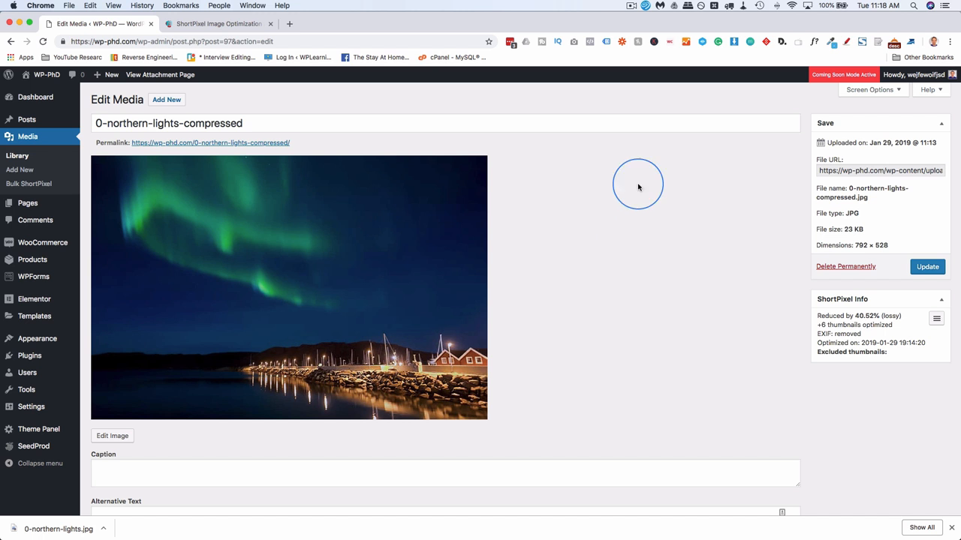